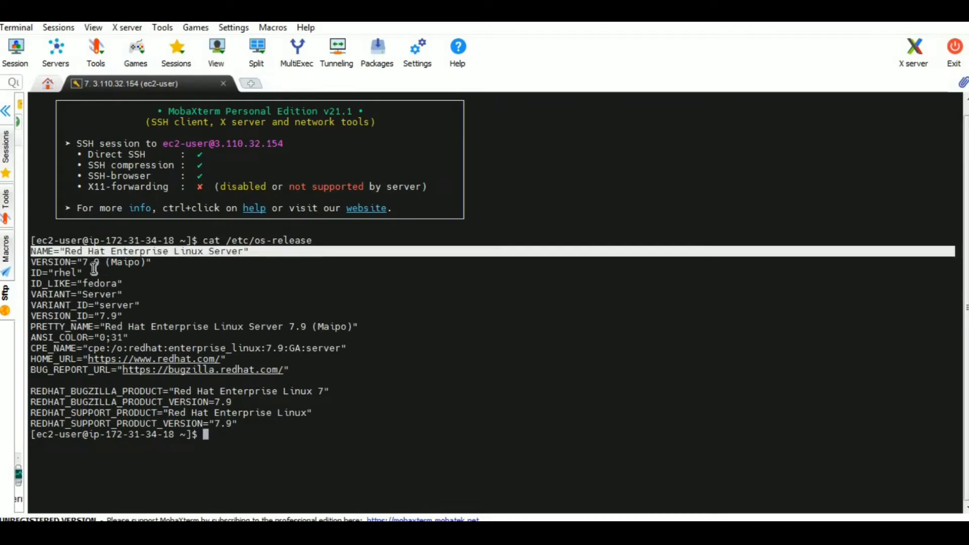
- Highlight the RHEL 7.9 release in os-release output and switch to a root shell with sudo -i
double_click(90, 262)
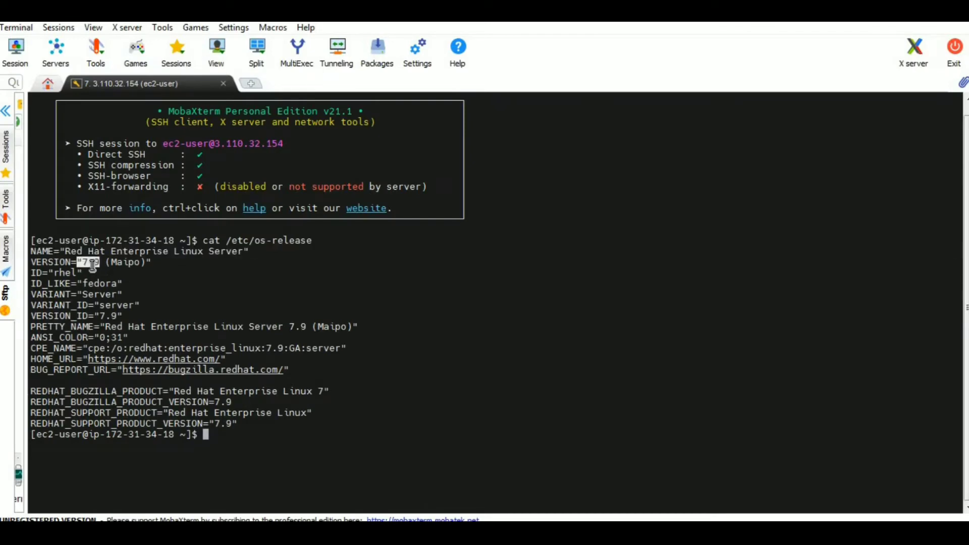
type("sudo -i")
type("yum update -y")
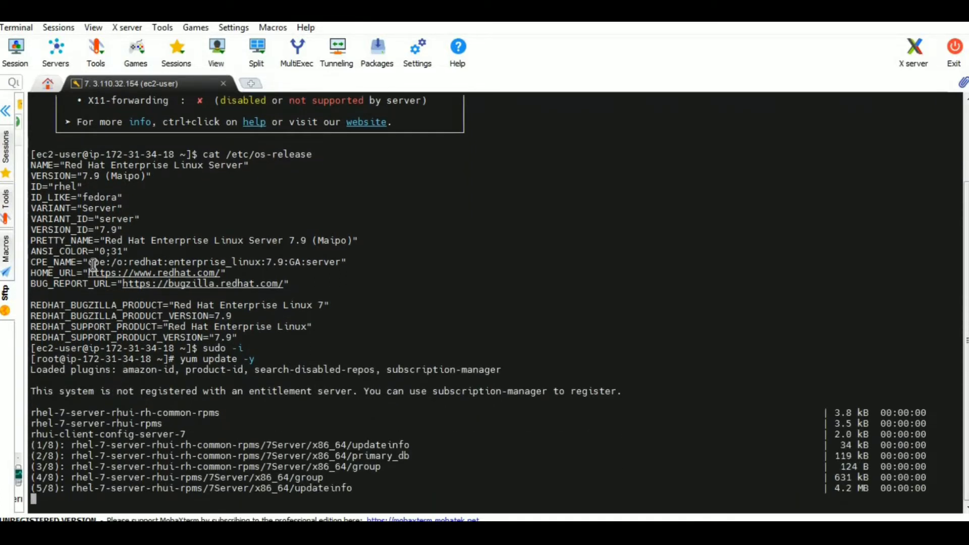
- Install wget with yum after the system update completes, confirming with y
scroll("down", 3)
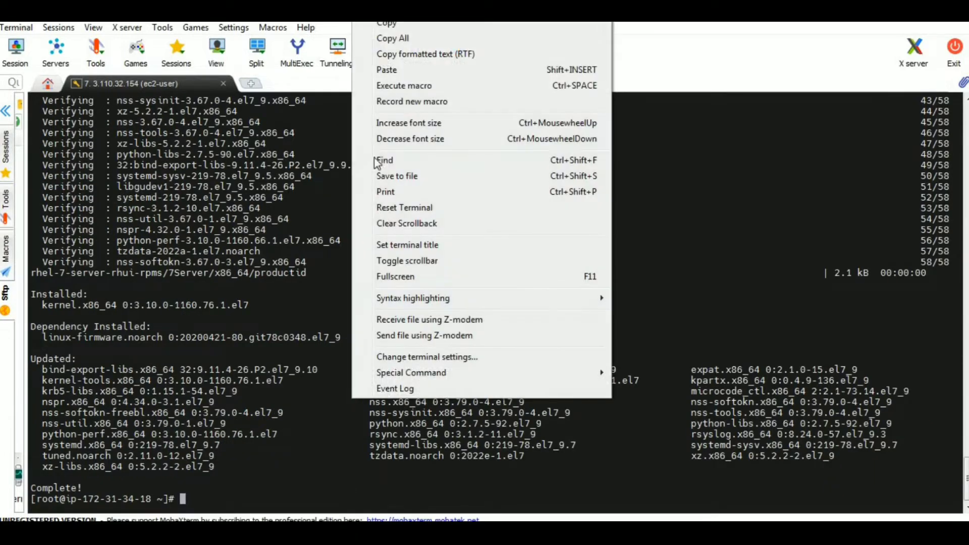
type("yum install wget")
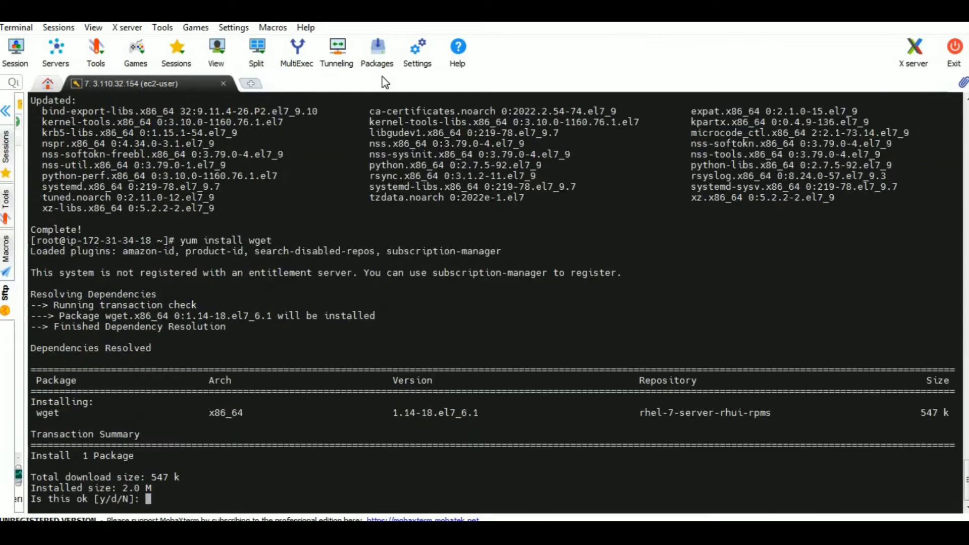
type("y")
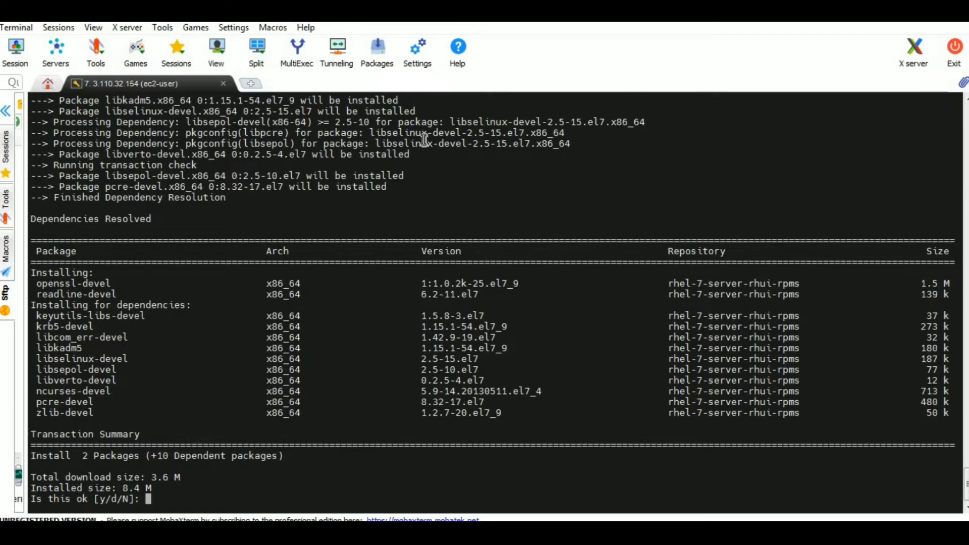
- Confirm installing readline-devel and openssl-devel with their dependencies
type("y")
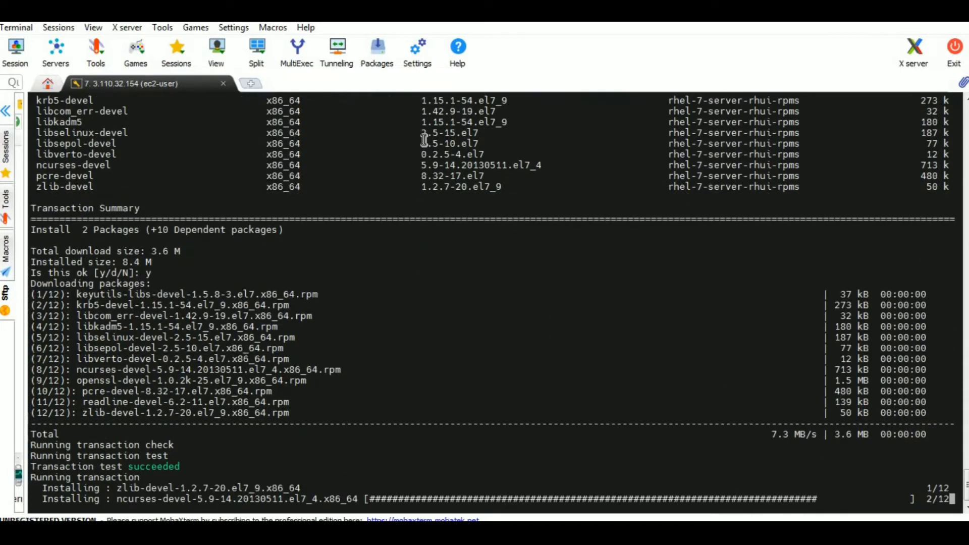
scroll("down", 3)
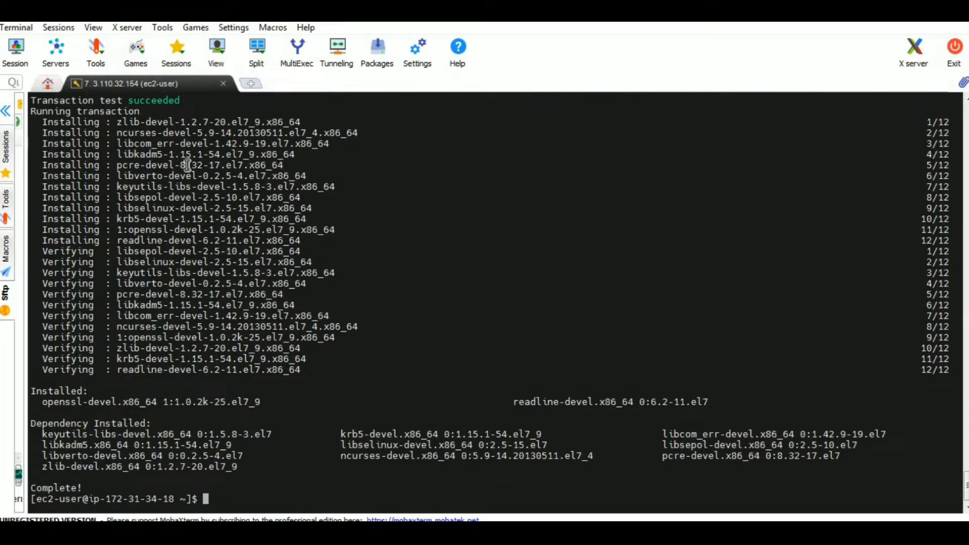
- Install postgresql-devel with yum, confirming postgresql and postgresql-libs dependencies
double_click(216, 401)
type("sudo yum install postgresql-devel")
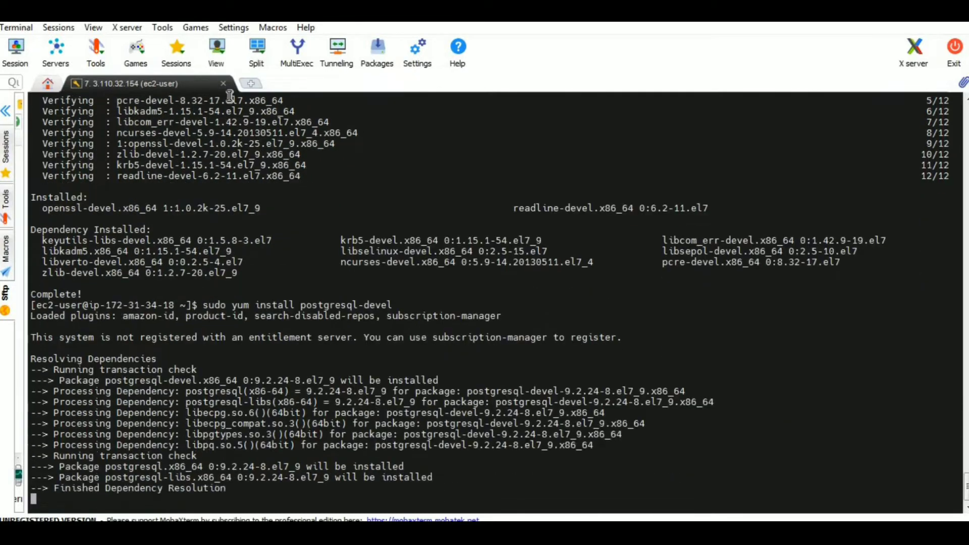
type("y/d/N]: y")
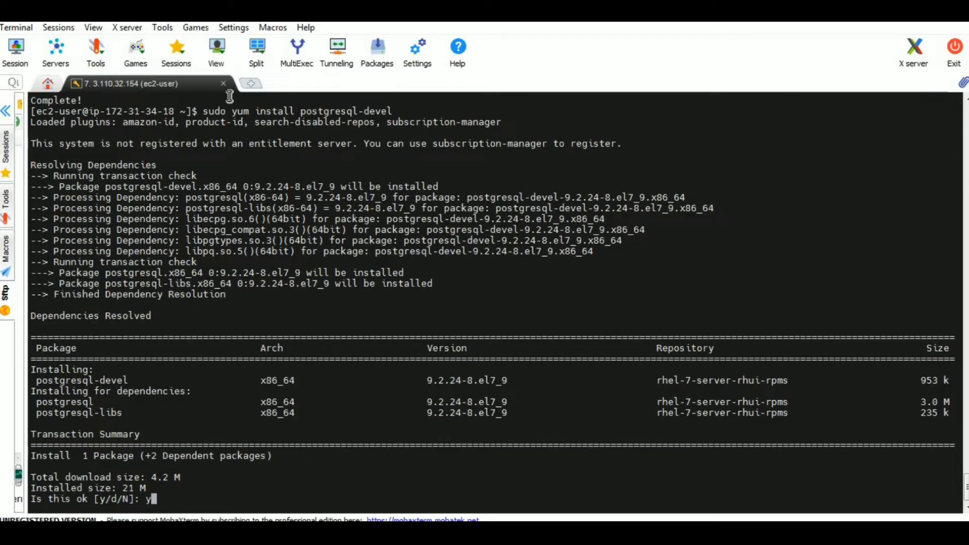
key("Return")
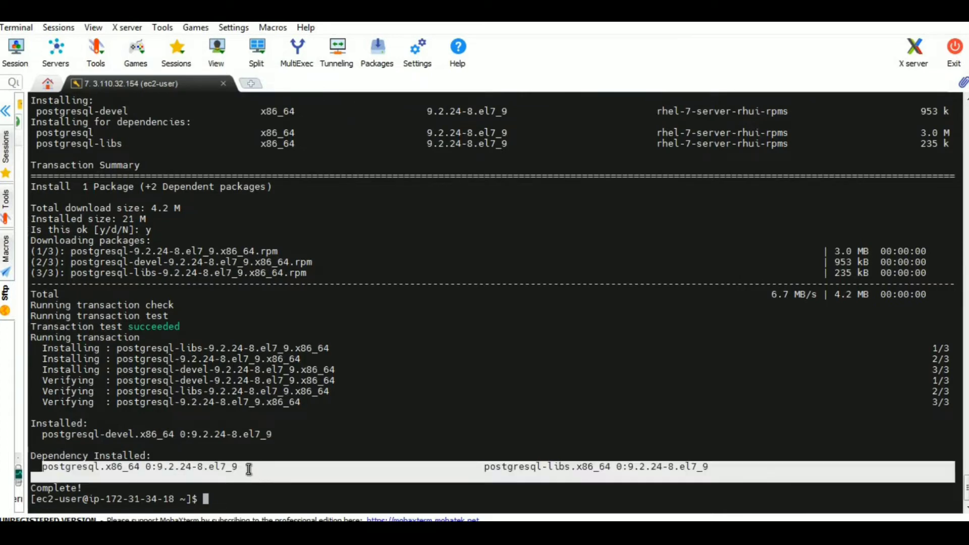
- Install gcc with yum, confirming cpp, glibc-devel, kernel-headers and other dependencies
double_click(139, 466)
type("sudo yum install gcc")
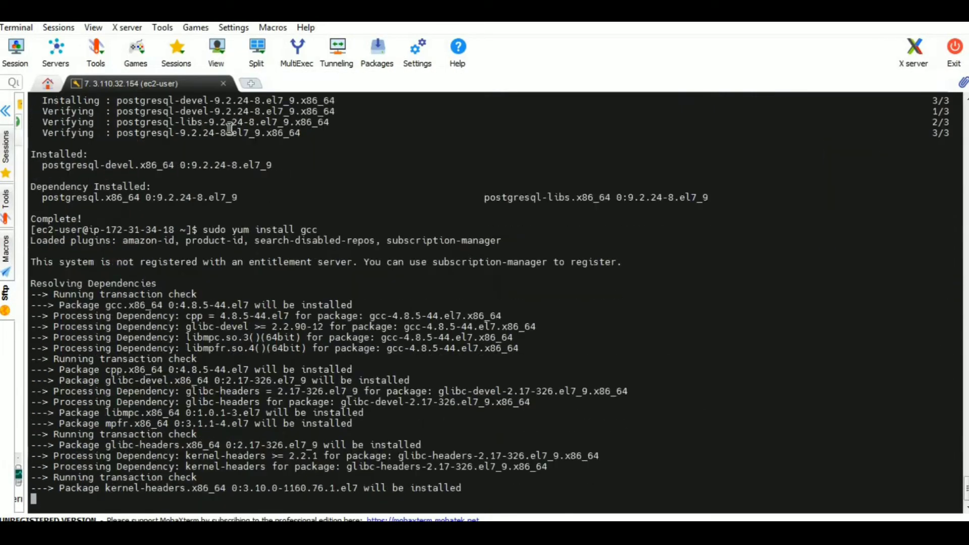
type("y")
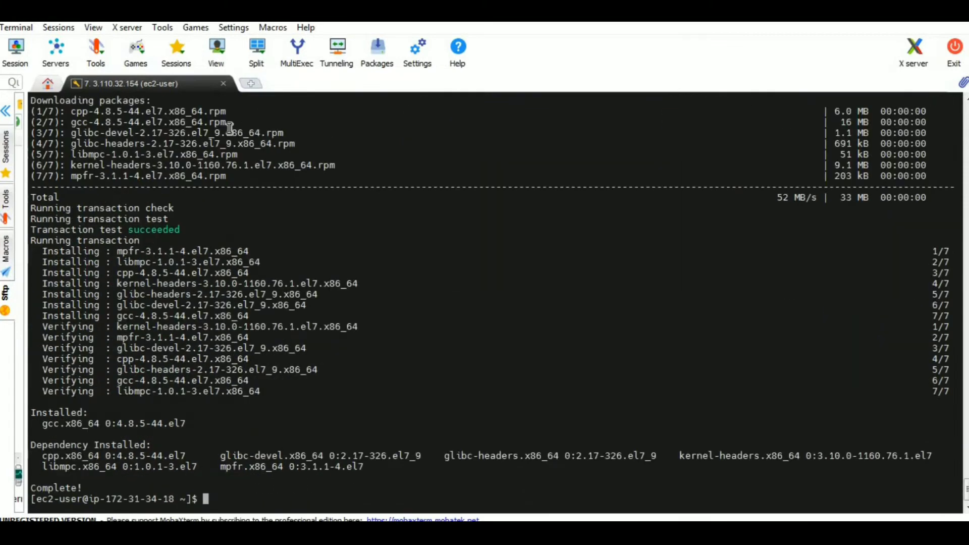
mouse_move(71, 422)
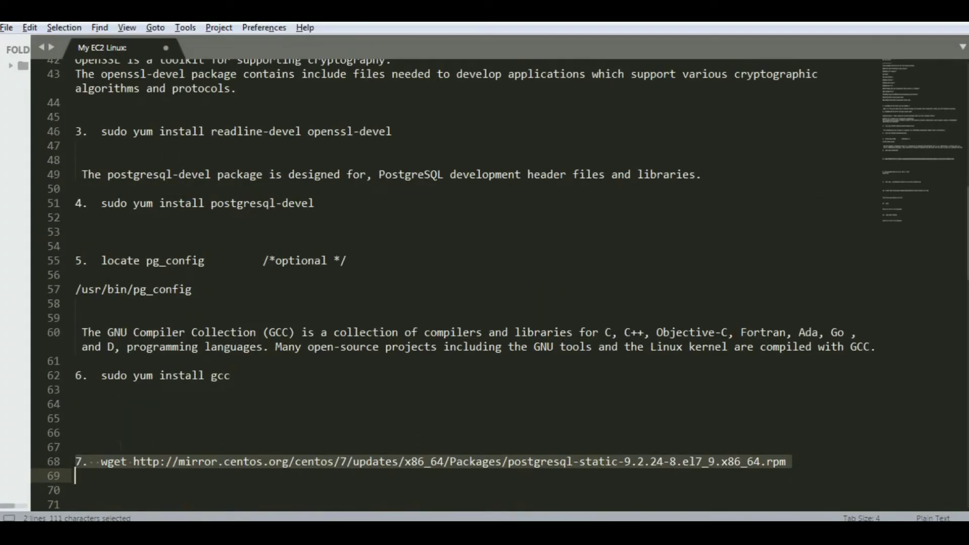
- Take the step 7 wget command for the postgresql-static 9.2.24 rpm from the notes
left_click(102, 461)
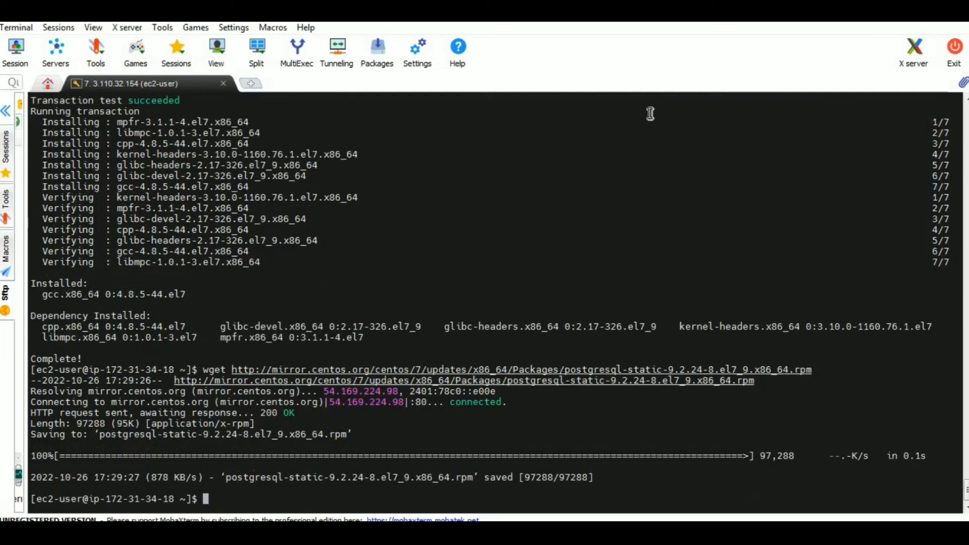
- List the downloaded files, install the postgresql-static rpm with sudo and download pg_repack-1.4.5.zip
type("ls -lrth")
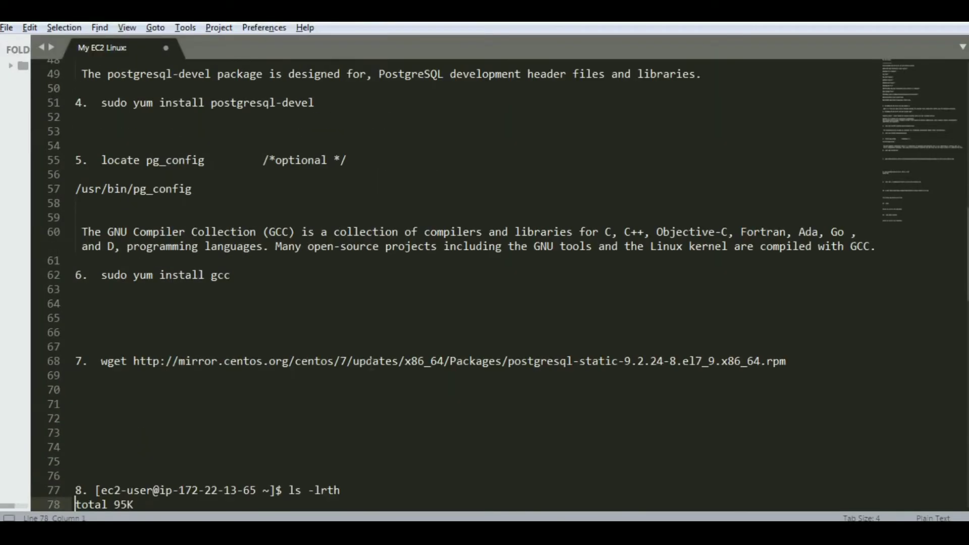
scroll("down", 3)
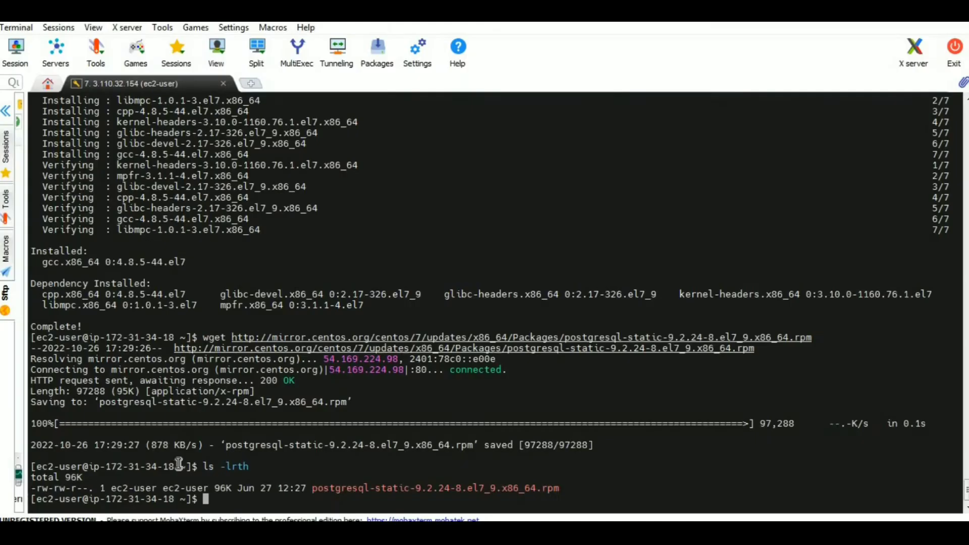
type("sudo rpm -i postgresql-static-9.2.24-8.el7_9.x86_64.rpm")
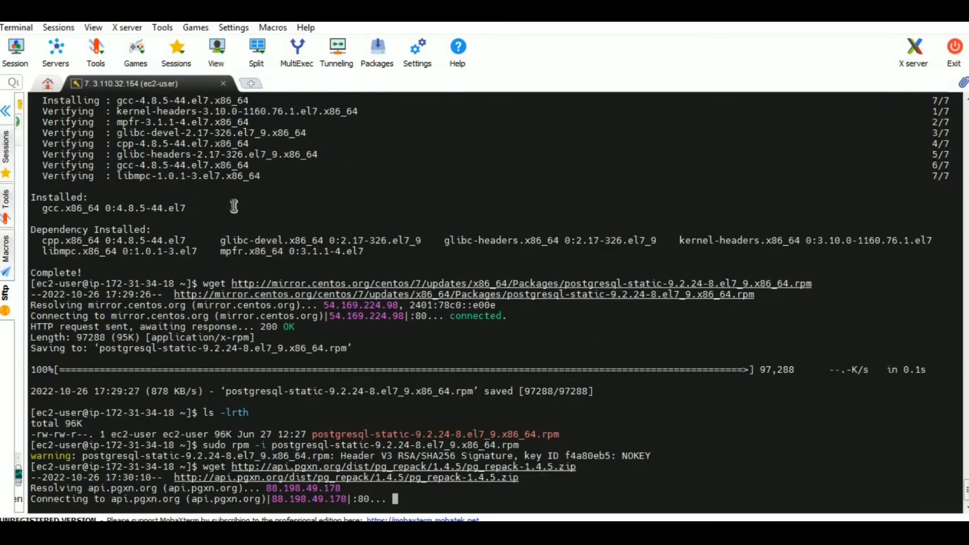
scroll("down", 3)
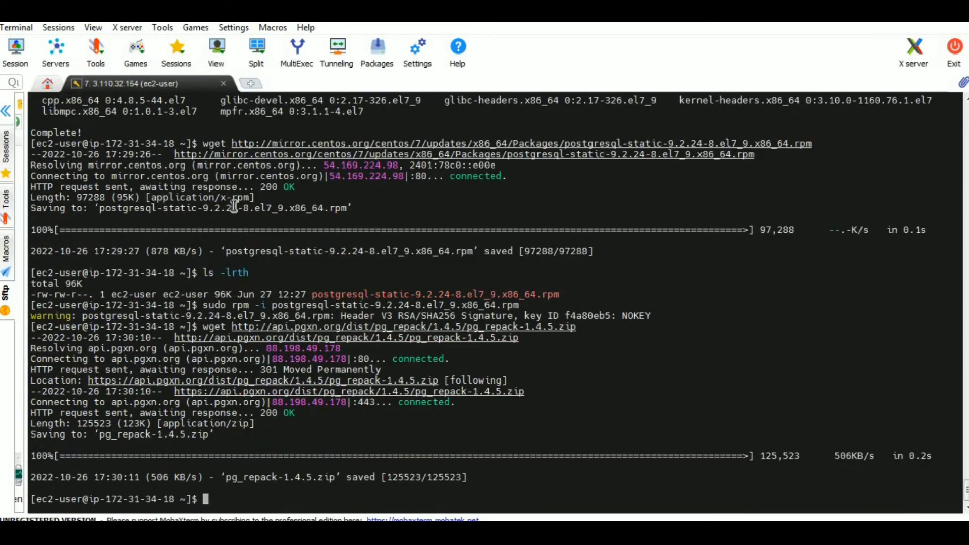
- Install unzip with yum and extract pg_repack-1.4.5.zip
type("ll unzip")
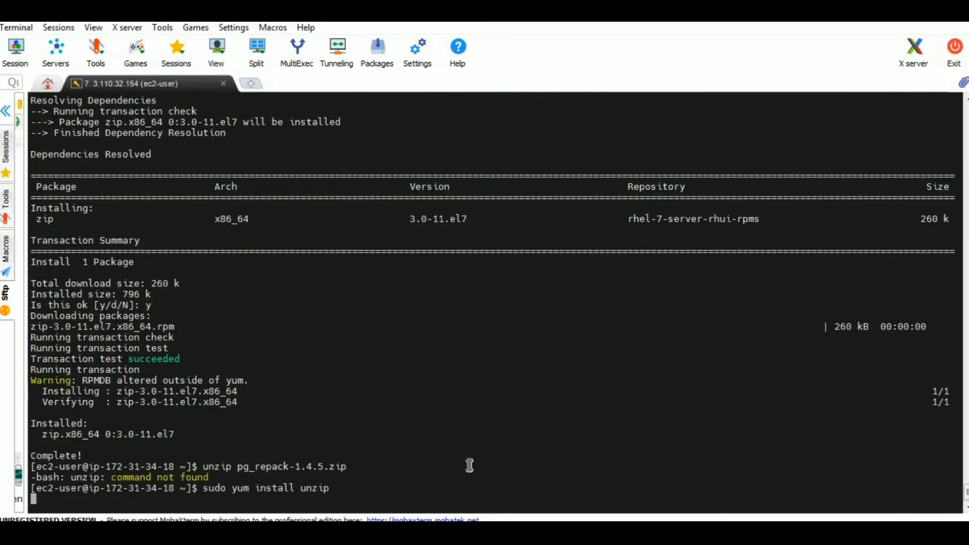
key("Return")
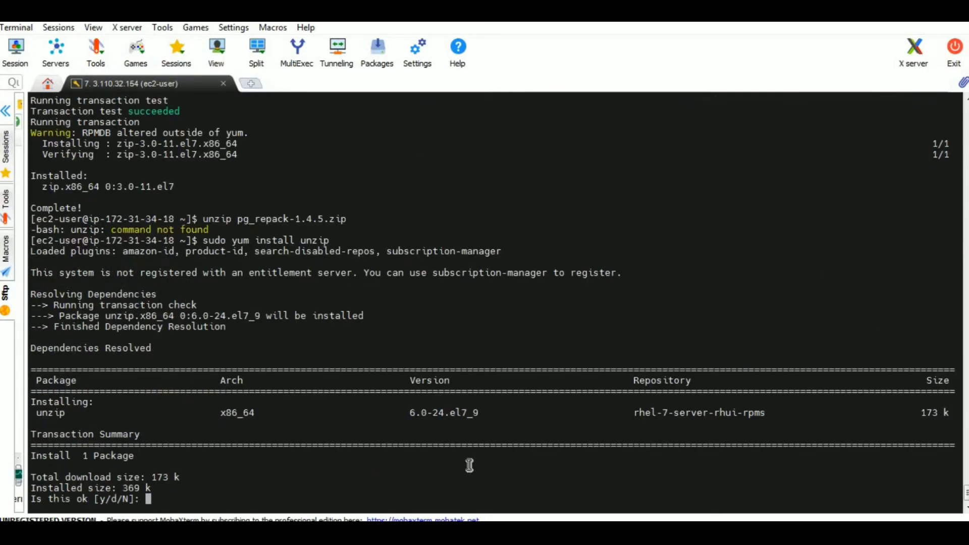
type("y")
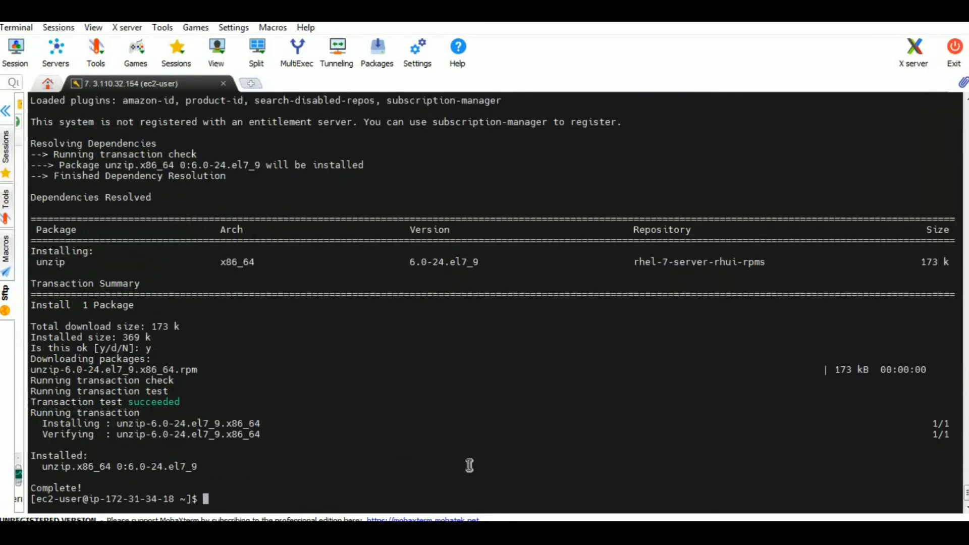
type("unzip pg_repack-1.4.5.zip")
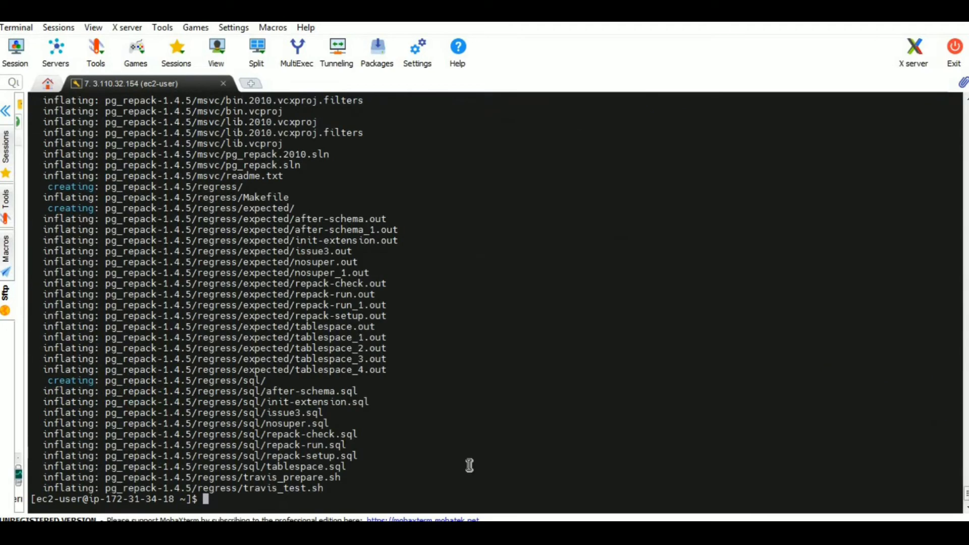
- List the extracted files with ls -lrth and change into pg_repack-1.4.5
type("ls -lrth")
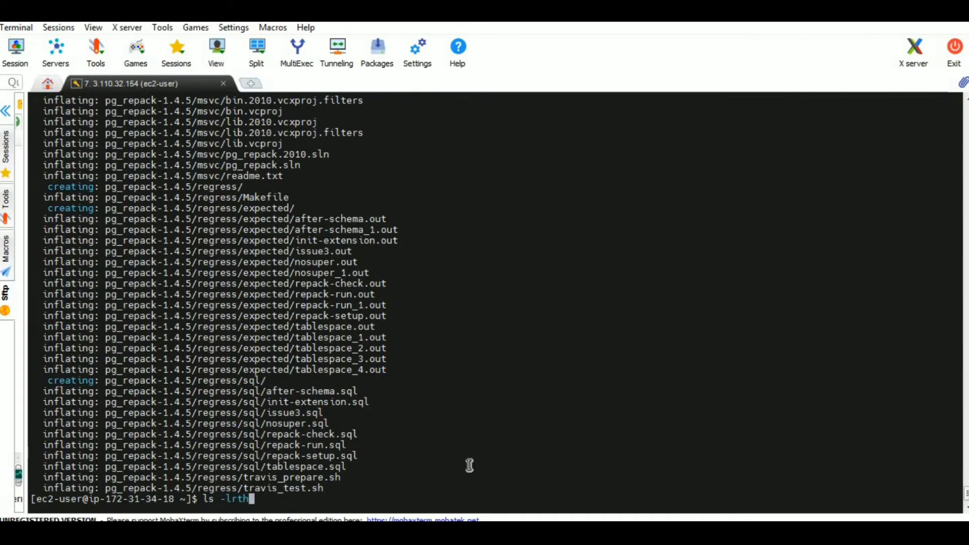
key("Return")
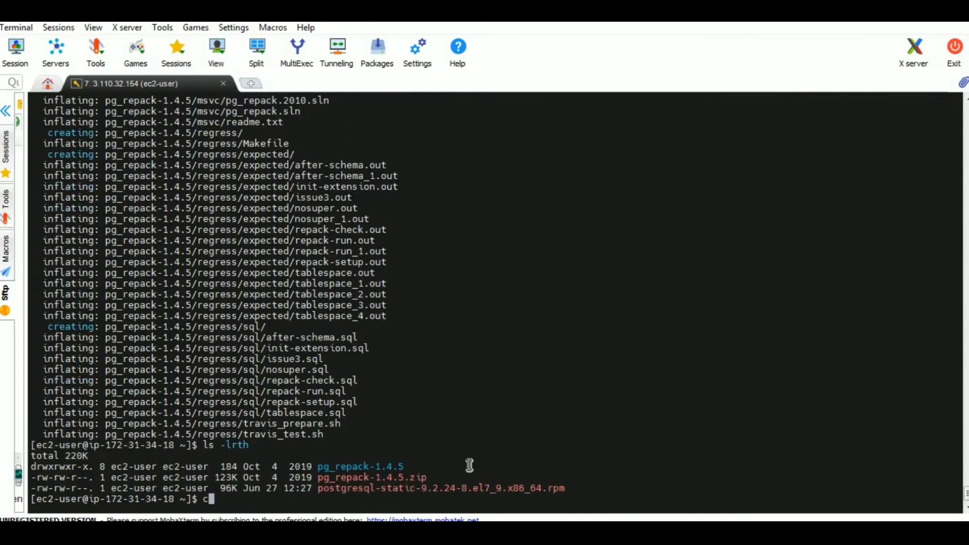
type("d pg_repack-1.4.5")
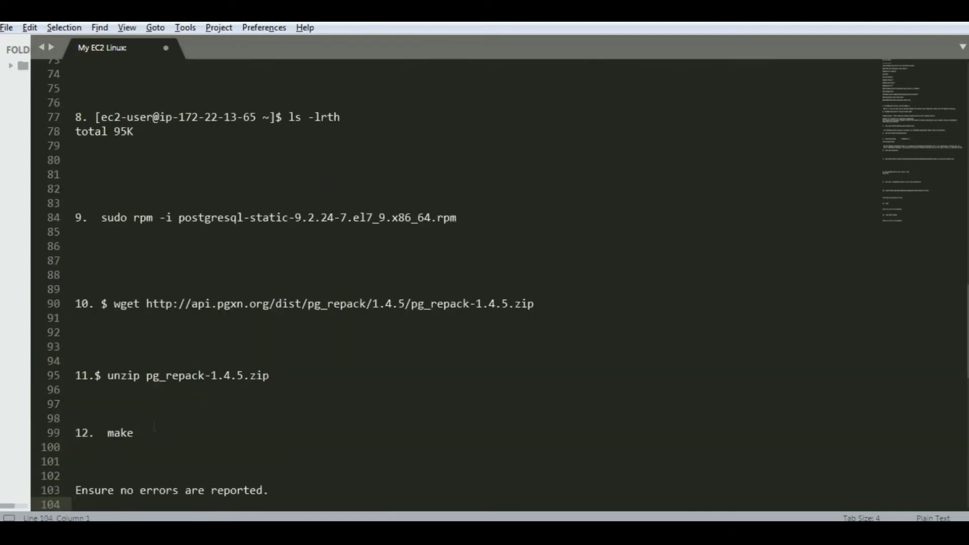
- Select the make command on line 99 of the My EC2 Linux notes
double_click(119, 433)
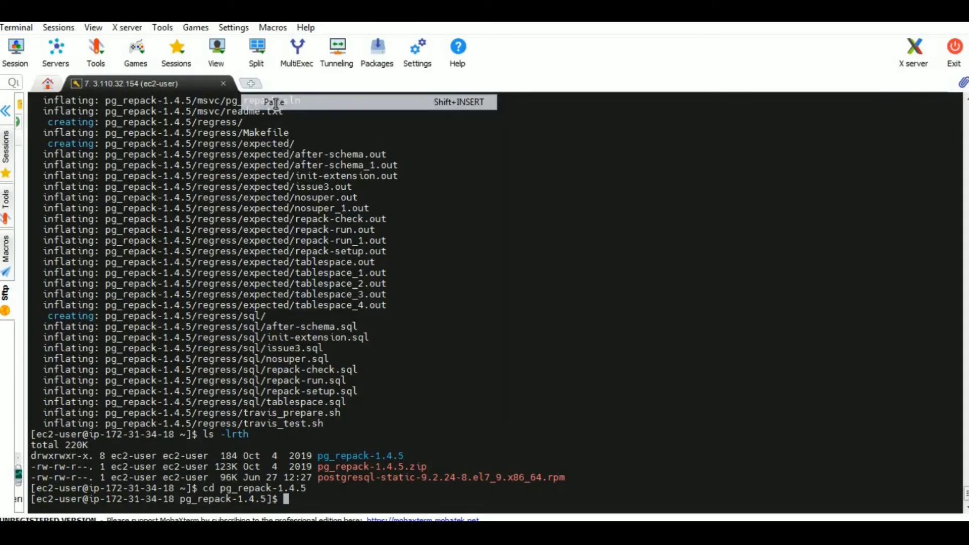
- Compile pg_repack with make and list the build output with ls -l
type("make")
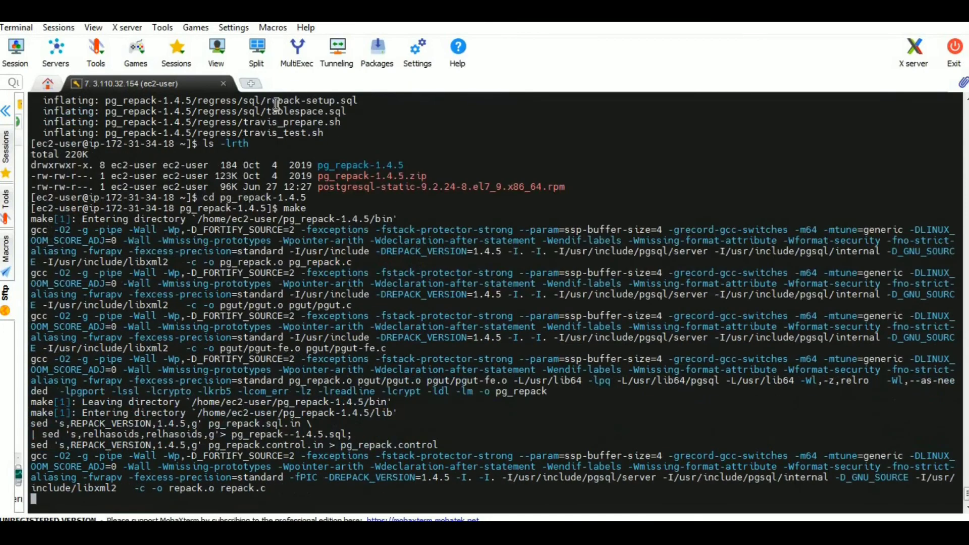
scroll("down", 3)
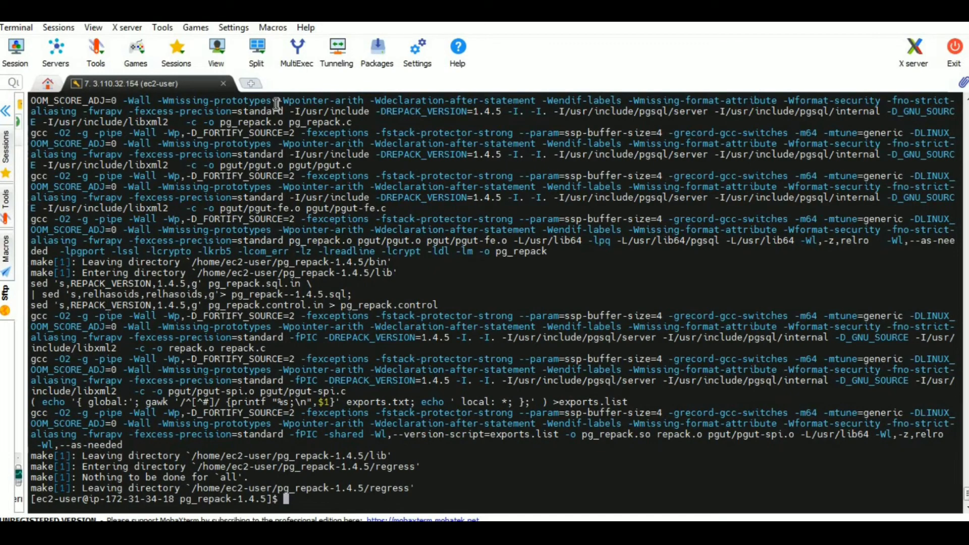
type("ls -lrth")
type("cd bin")
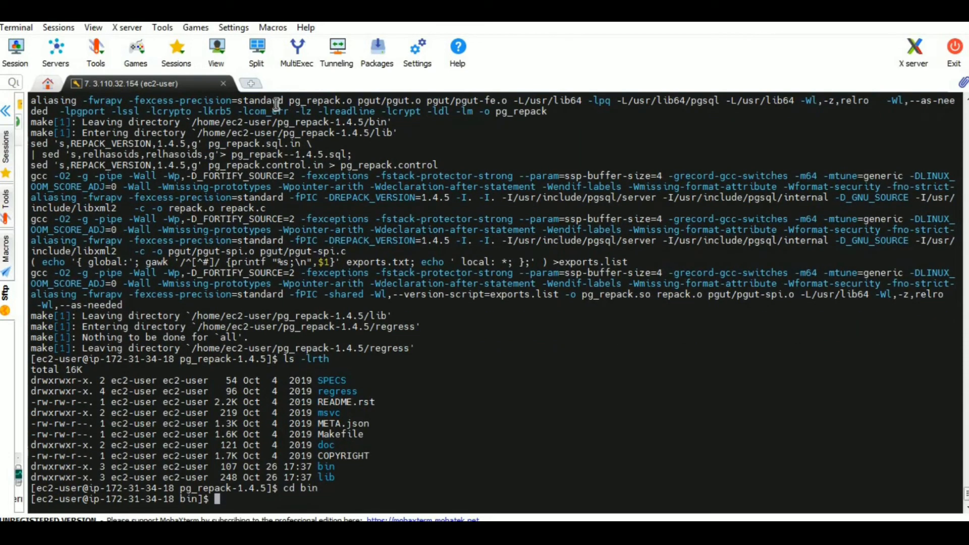
- Run ./pg_repack --version from the bin directory
type("./pg_re")
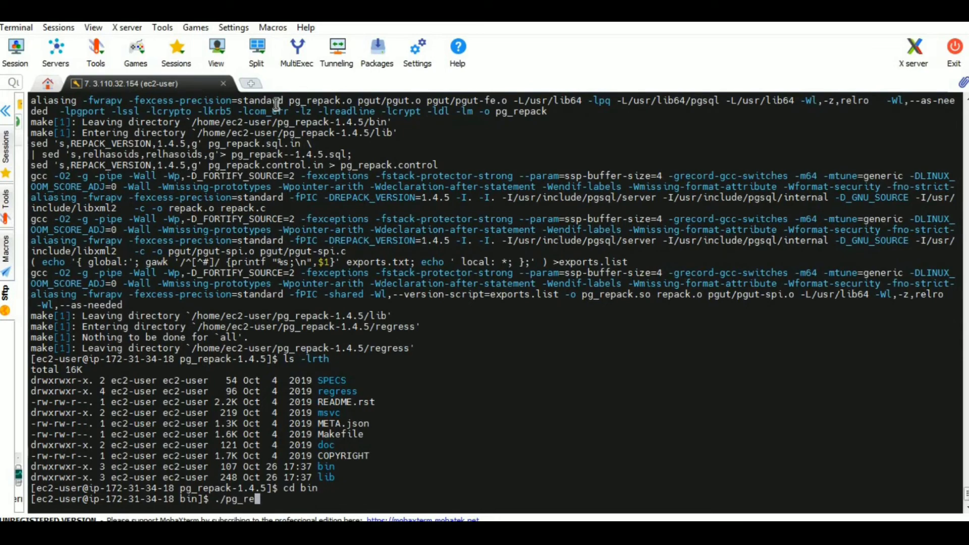
type("pack")
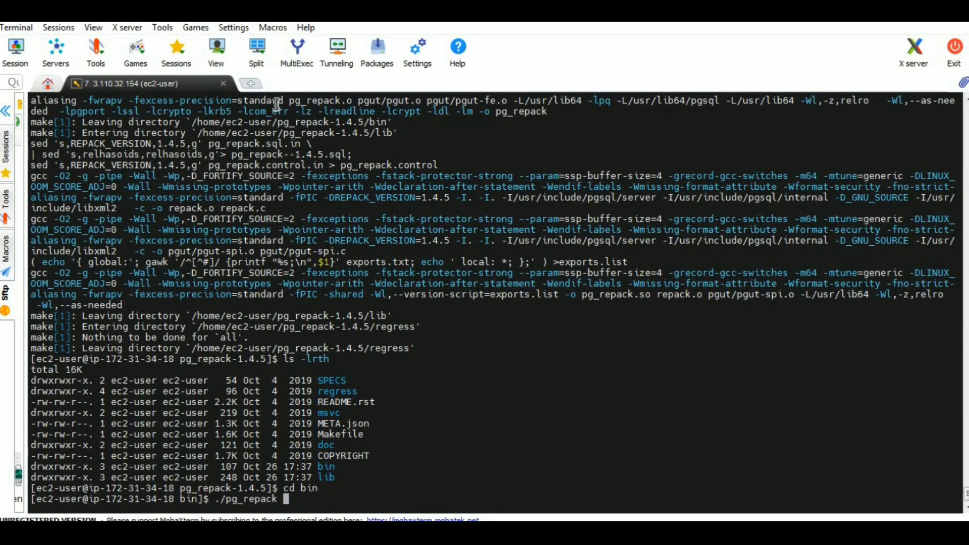
type("--vers")
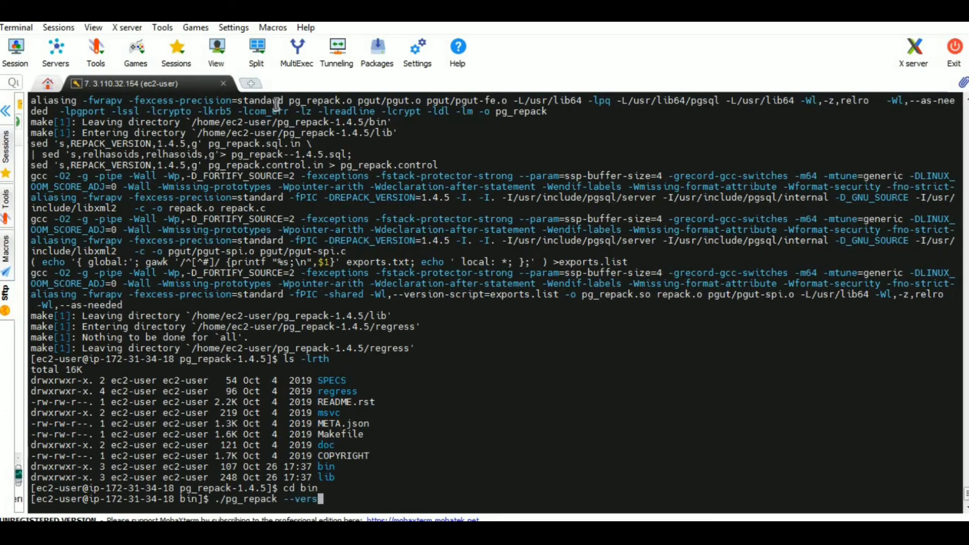